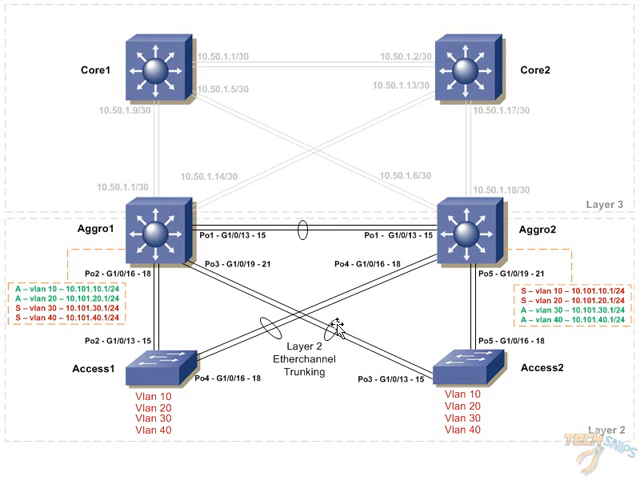
pyautogui.moveTo(160, 150)
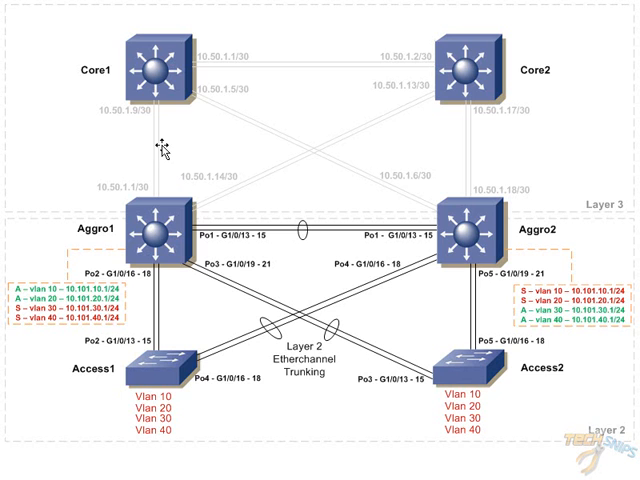
pyautogui.moveTo(168, 84)
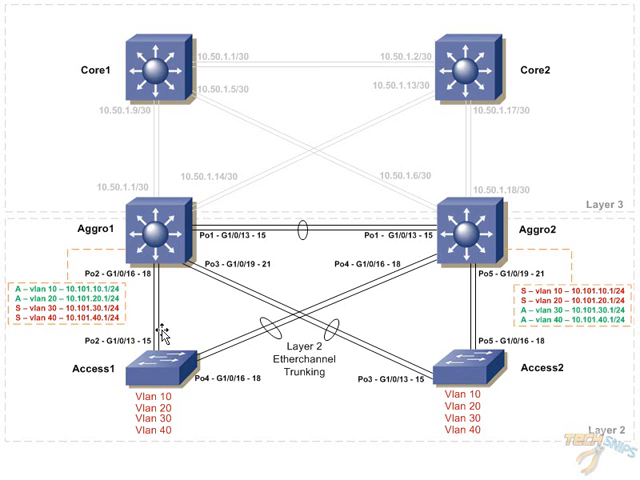
pyautogui.moveTo(322, 292)
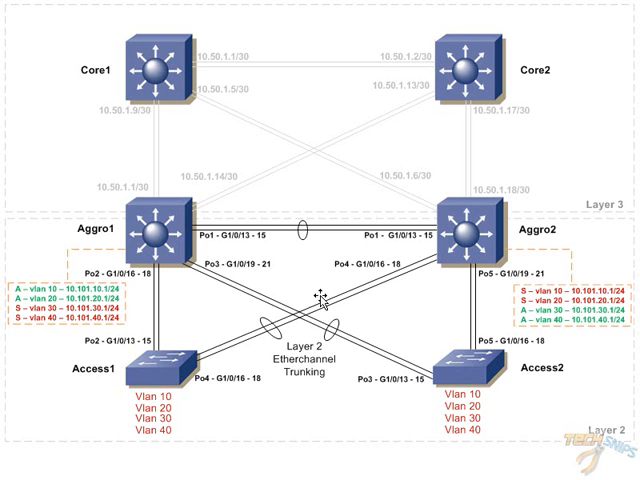
pyautogui.moveTo(160, 262)
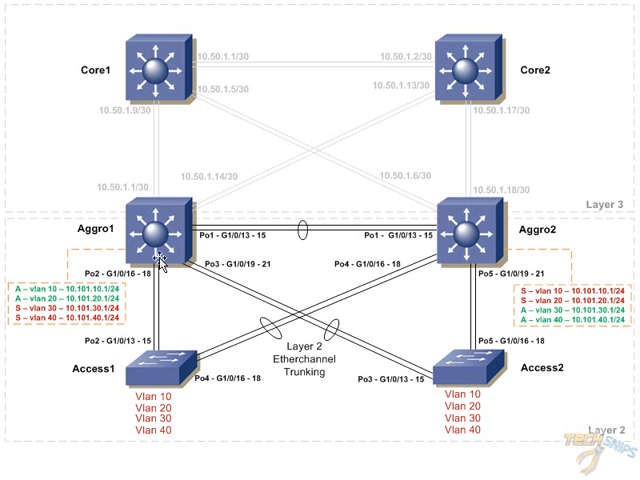
pyautogui.moveTo(344, 256)
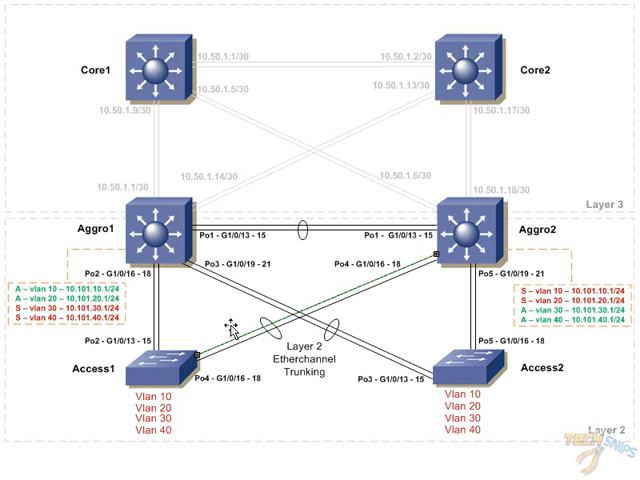
pyautogui.moveTo(156, 236)
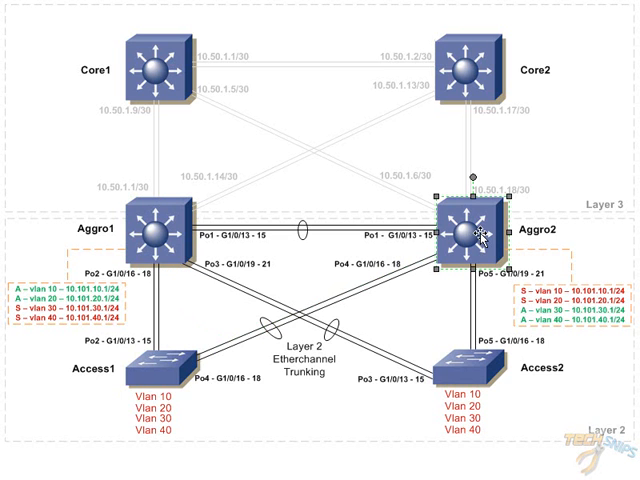
pyautogui.moveTo(280, 244)
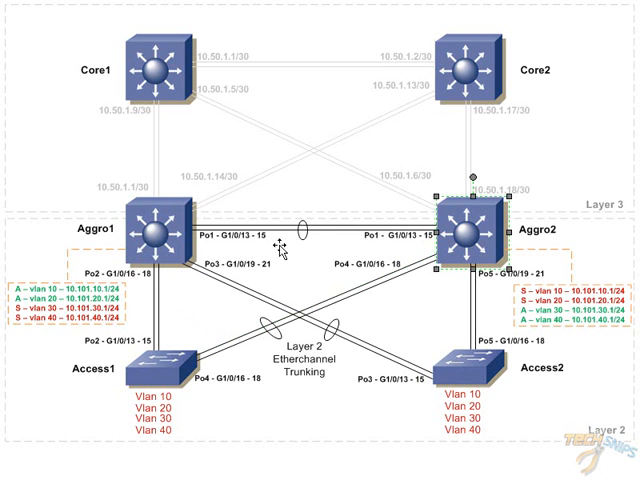
pyautogui.moveTo(222, 236)
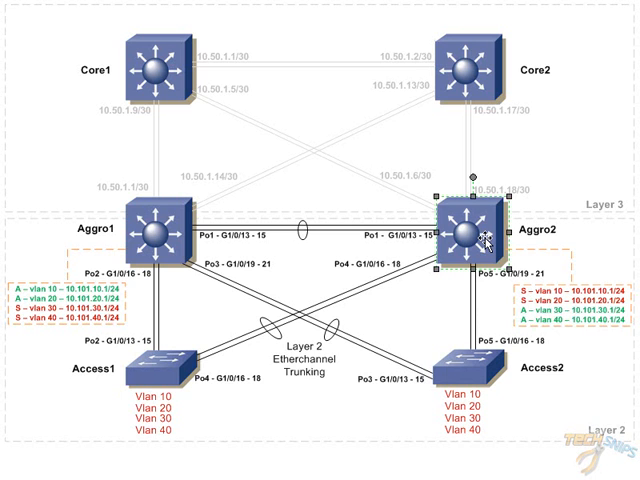
pyautogui.moveTo(164, 240)
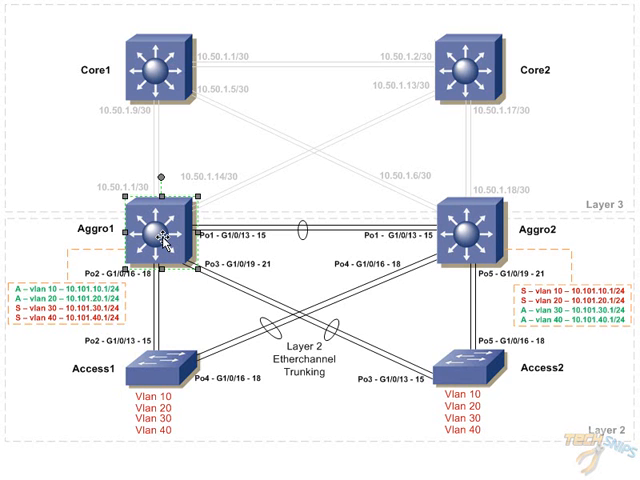
pyautogui.moveTo(170, 304)
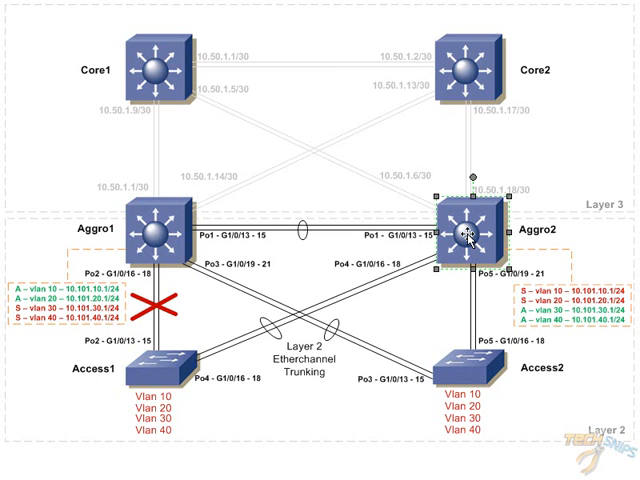
pyautogui.moveTo(568, 306)
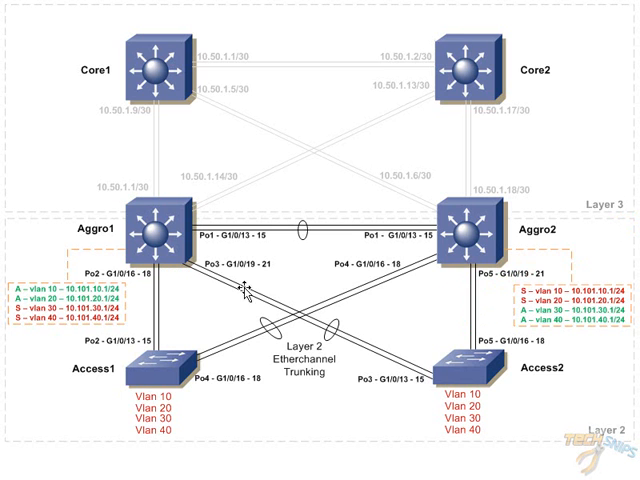
pyautogui.click(160, 236)
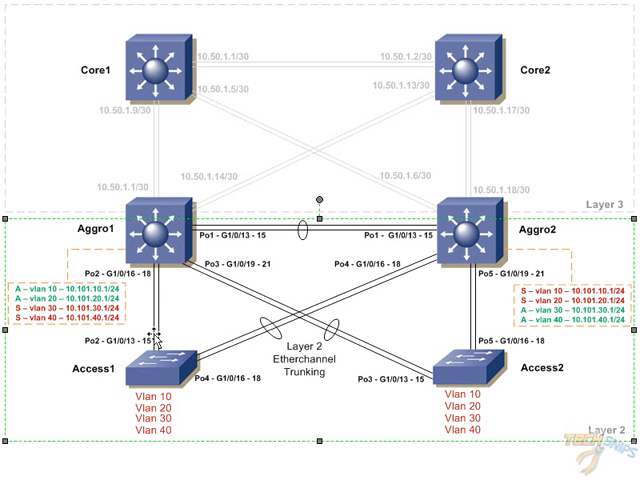
pyautogui.moveTo(156, 350)
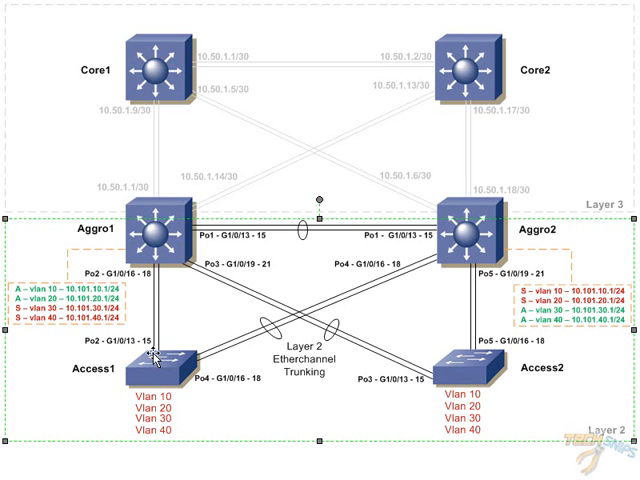
pyautogui.moveTo(156, 262)
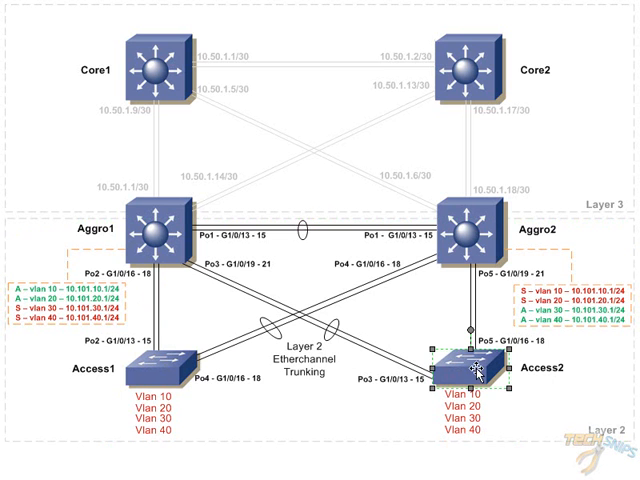
pyautogui.moveTo(468, 284)
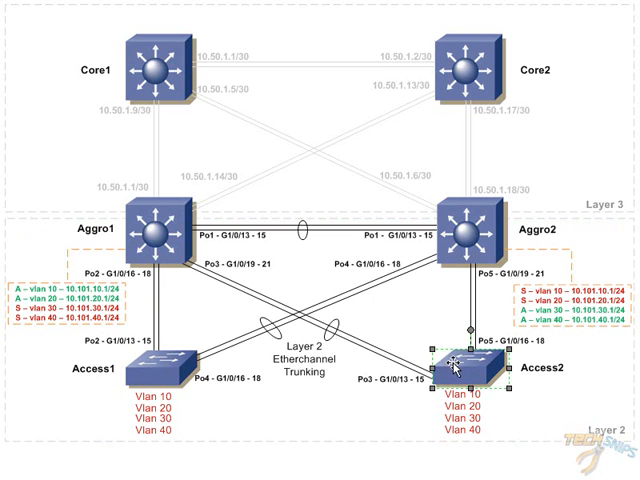
pyautogui.moveTo(236, 290)
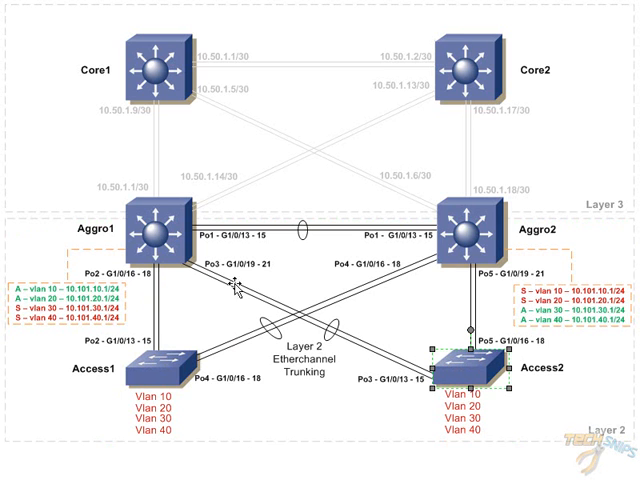
pyautogui.moveTo(184, 288)
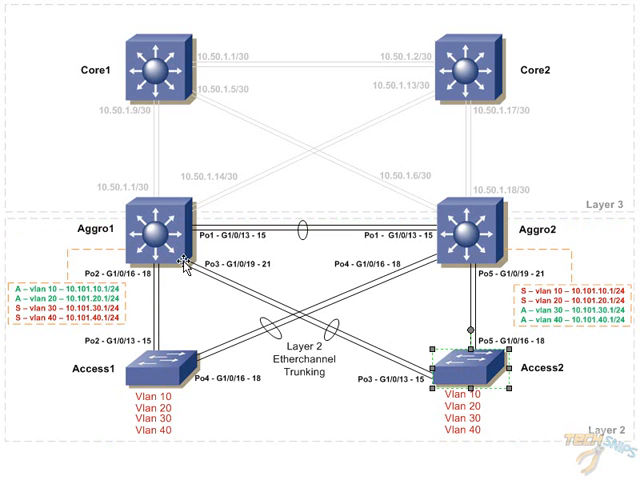